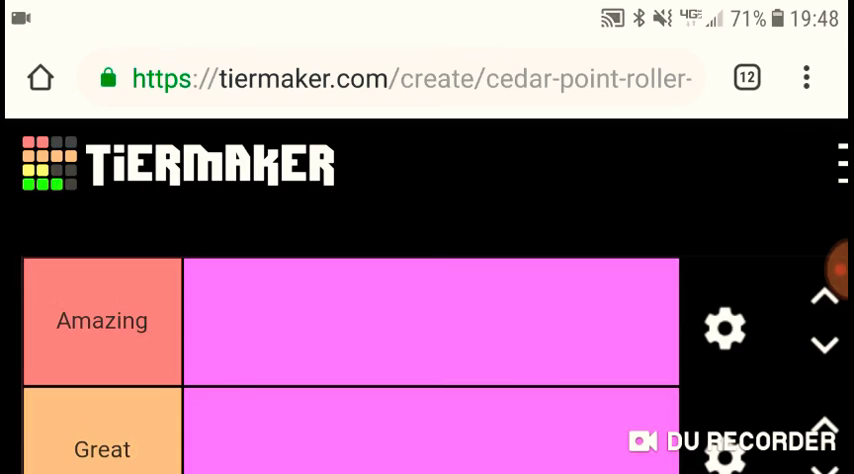
Place the Maverick logo in the Amazing tier.
{"action": "scroll", "scroll_direction": "down", "scroll_amount": 3}
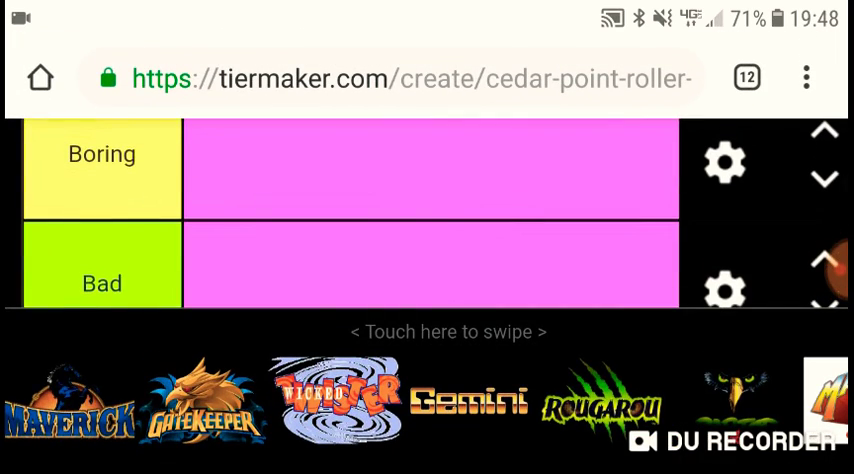
{"action": "left_click_drag", "start_coordinate": [70, 404], "coordinate": [250, 242]}
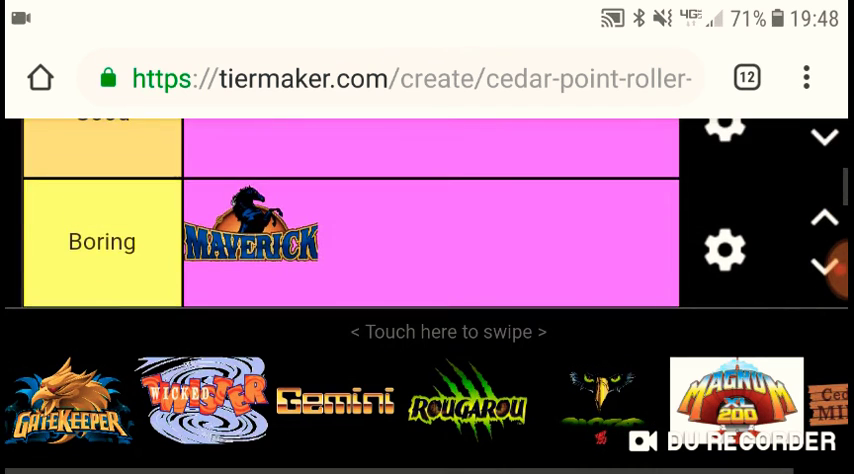
{"action": "scroll", "scroll_direction": "up", "scroll_amount": 3}
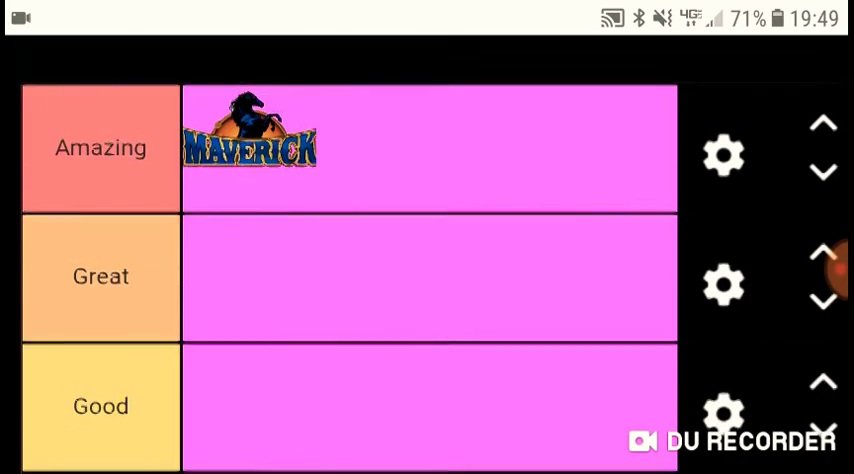
{"action": "scroll", "scroll_direction": "down", "scroll_amount": 3}
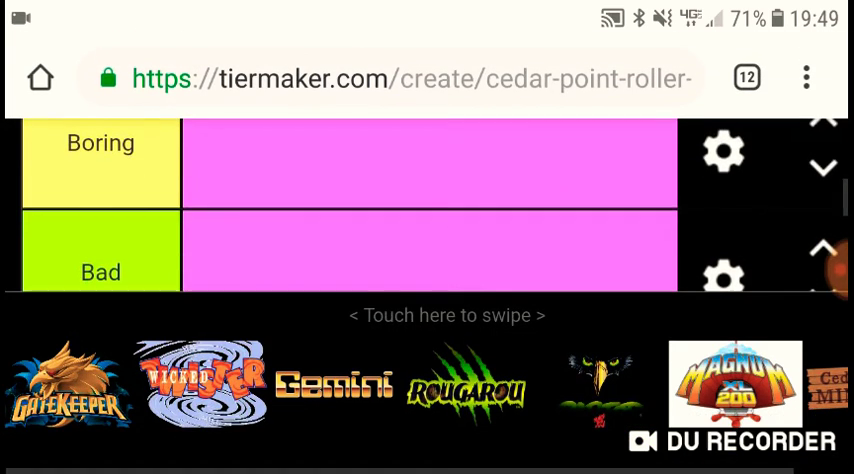
{"action": "scroll", "scroll_direction": "up", "scroll_amount": 3}
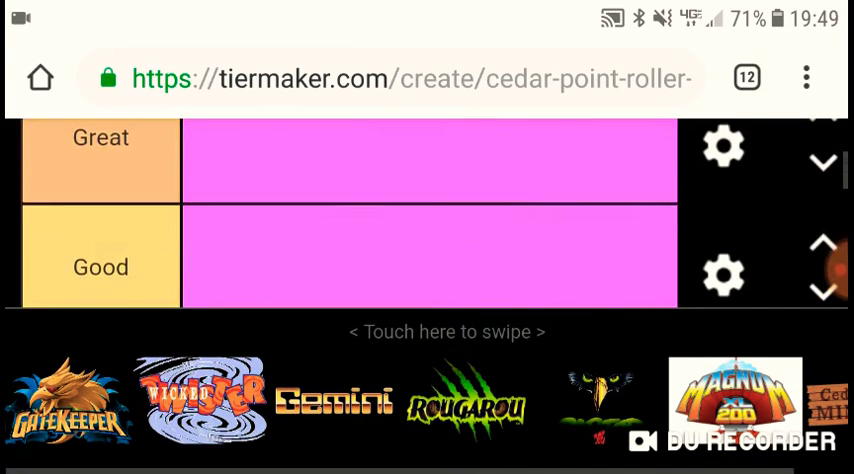
Place the GateKeeper logo in the Great tier.
{"action": "scroll", "scroll_direction": "down", "scroll_amount": 3}
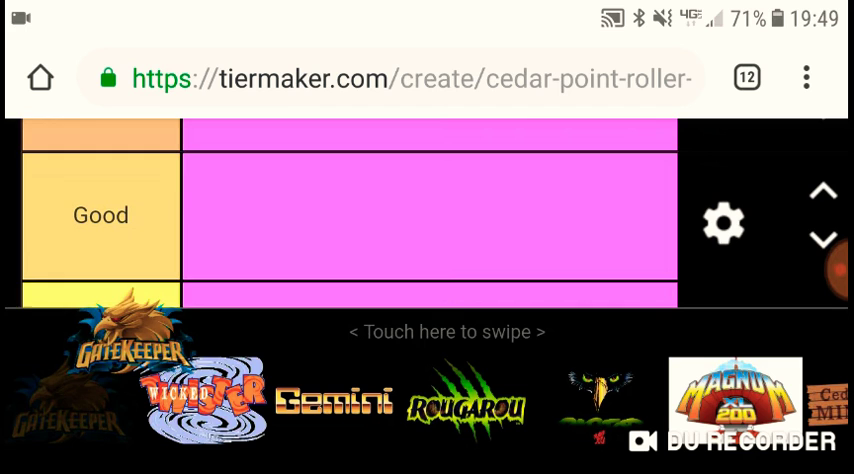
{"action": "left_click_drag", "start_coordinate": [120, 400], "coordinate": [240, 216]}
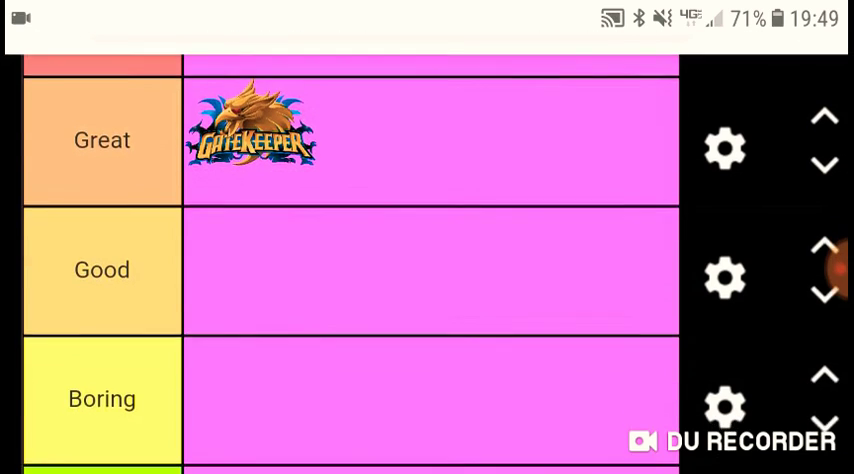
{"action": "scroll", "scroll_direction": "down", "scroll_amount": 3}
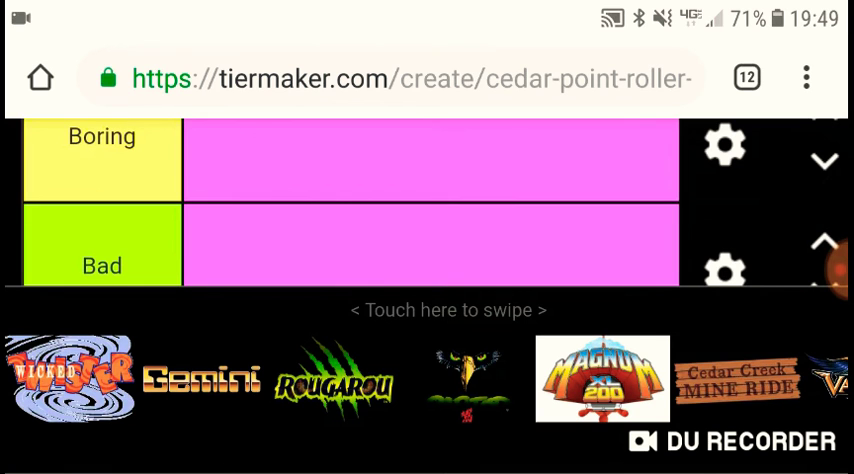
{"action": "scroll", "scroll_direction": "down", "scroll_amount": 3}
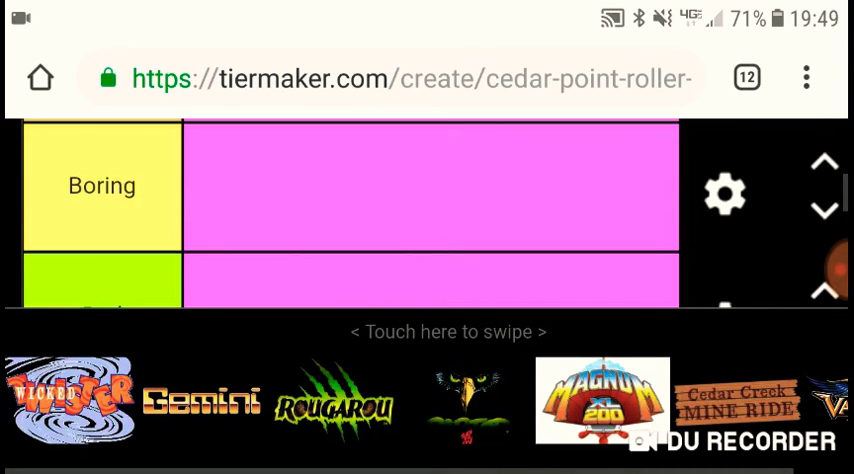
{"action": "scroll", "scroll_direction": "down", "scroll_amount": 3}
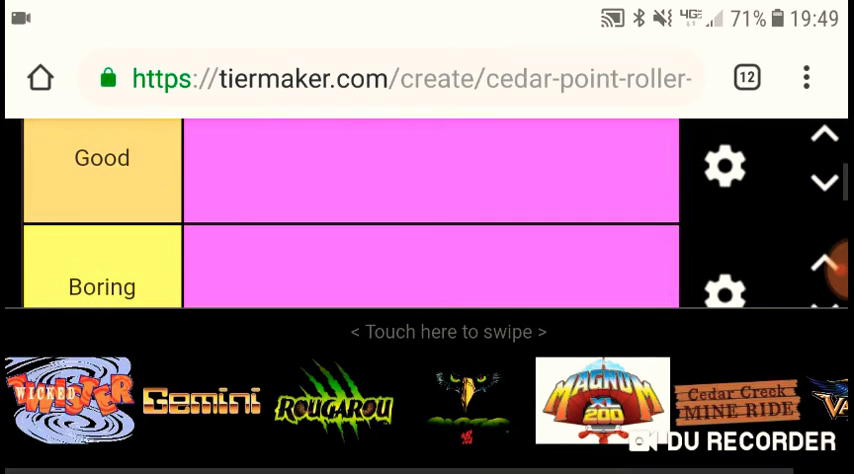
{"action": "scroll", "scroll_direction": "up", "scroll_amount": 3}
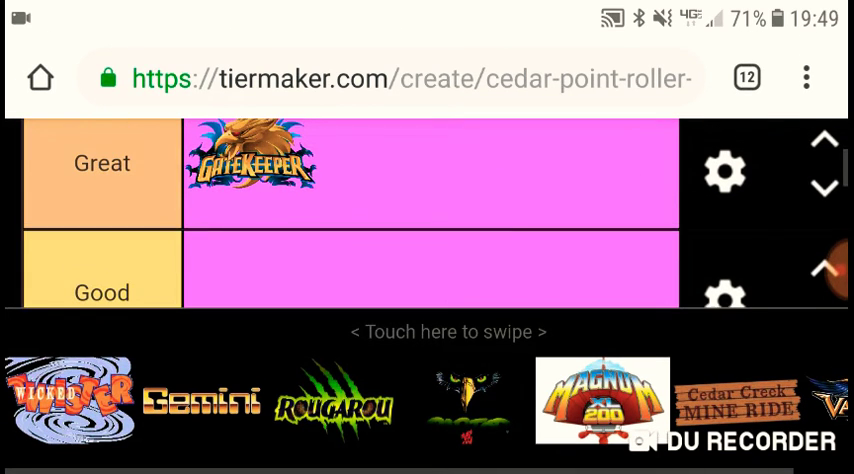
{"action": "scroll", "scroll_direction": "down", "scroll_amount": 3}
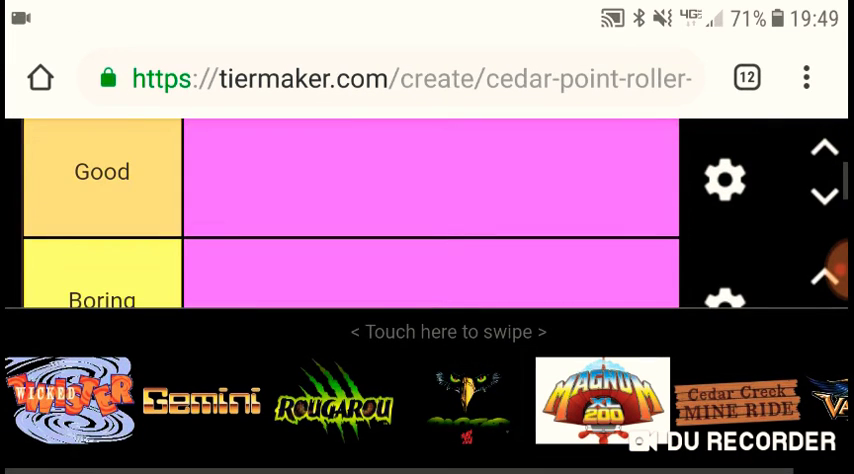
Place the Rougarou logo in the Bad tier.
{"action": "scroll", "scroll_direction": "up", "scroll_amount": 3}
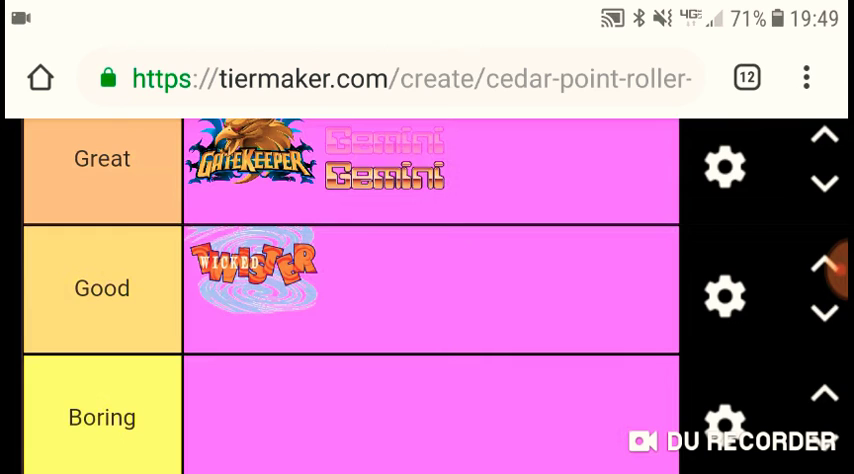
{"action": "scroll", "scroll_direction": "down", "scroll_amount": 3}
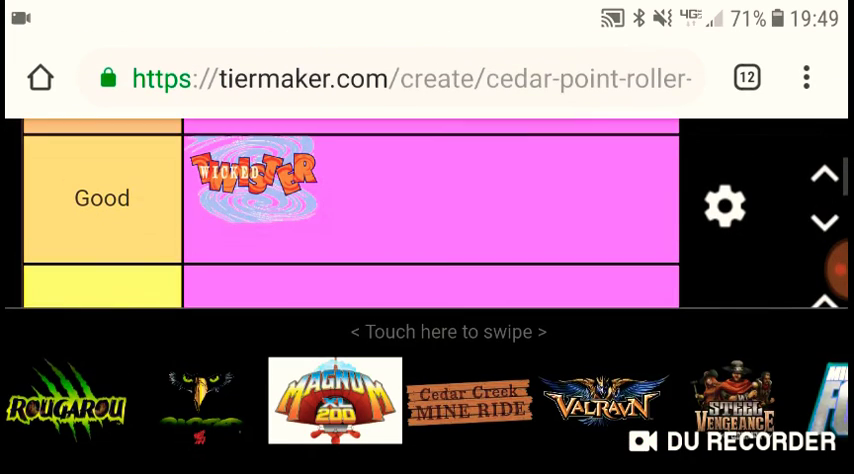
{"action": "scroll", "scroll_direction": "down", "scroll_amount": 3}
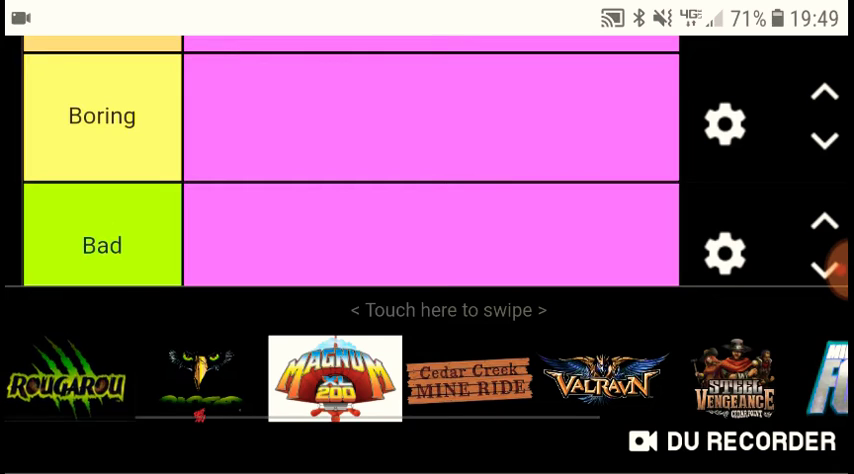
{"action": "left_click_drag", "start_coordinate": [68, 378], "coordinate": [250, 244]}
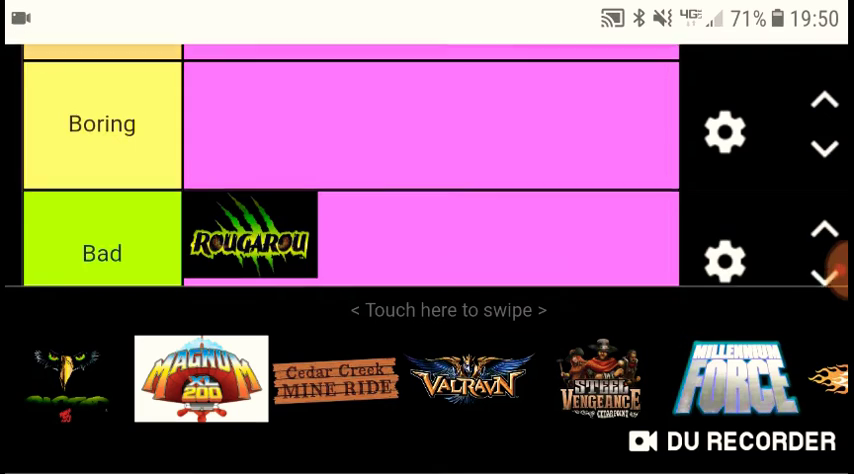
{"action": "scroll", "scroll_direction": "up", "scroll_amount": 3}
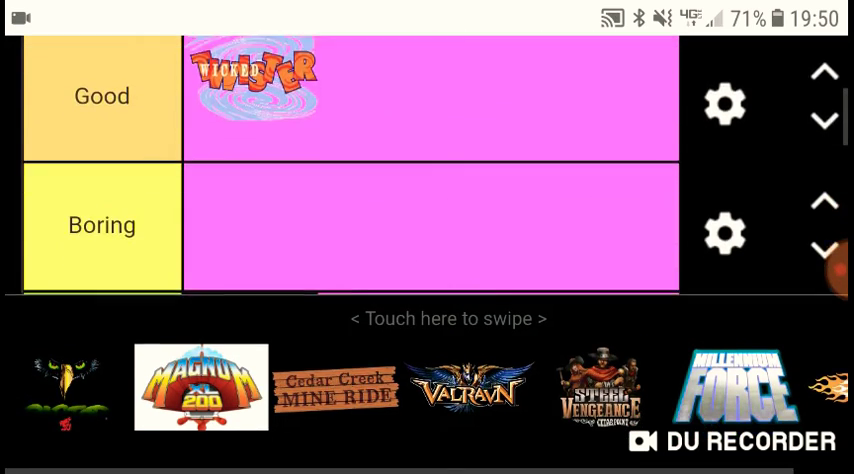
{"action": "scroll", "scroll_direction": "down", "scroll_amount": 3}
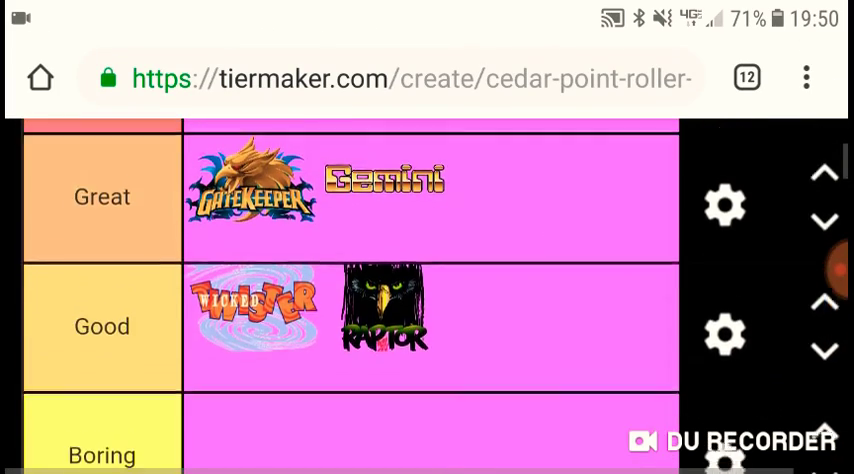
Scroll through the tray reviewing the remaining unranked coaster logos.
{"action": "scroll", "scroll_direction": "down", "scroll_amount": 3}
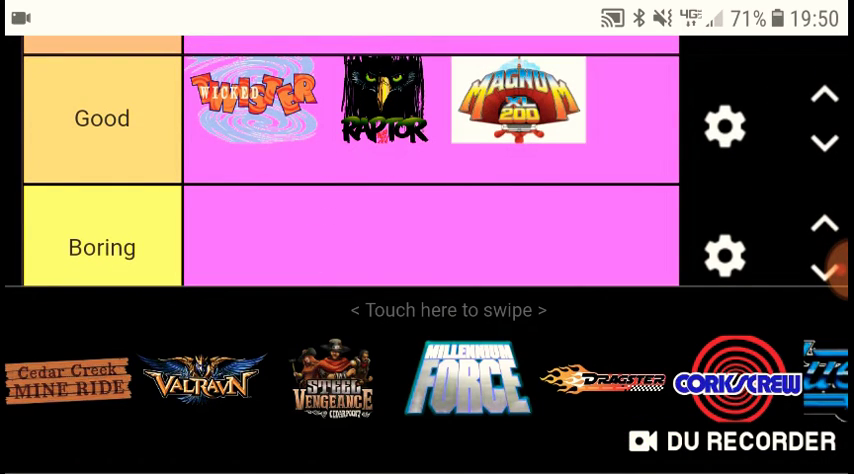
{"action": "scroll", "scroll_direction": "down", "scroll_amount": 3}
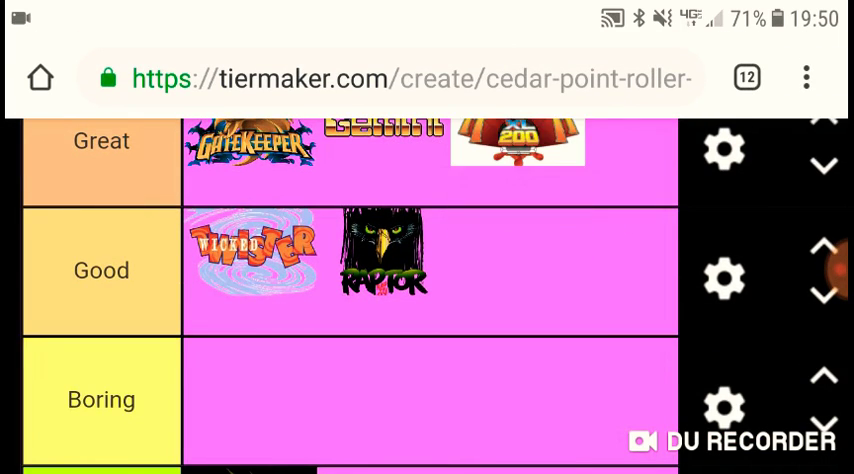
{"action": "scroll", "scroll_direction": "up", "scroll_amount": 3}
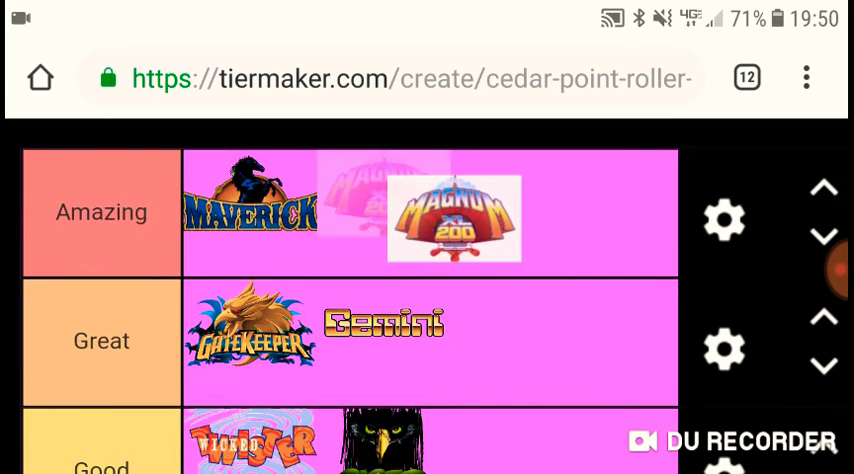
{"action": "scroll", "scroll_direction": "down", "scroll_amount": 3}
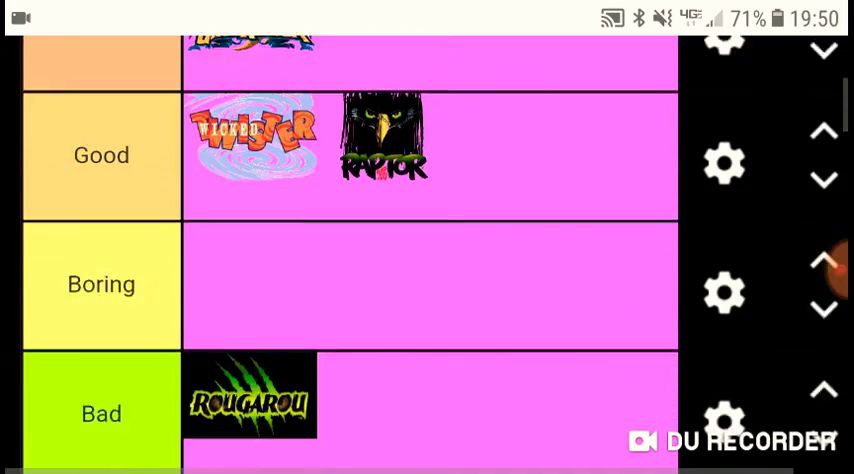
{"action": "scroll", "scroll_direction": "down", "scroll_amount": 3}
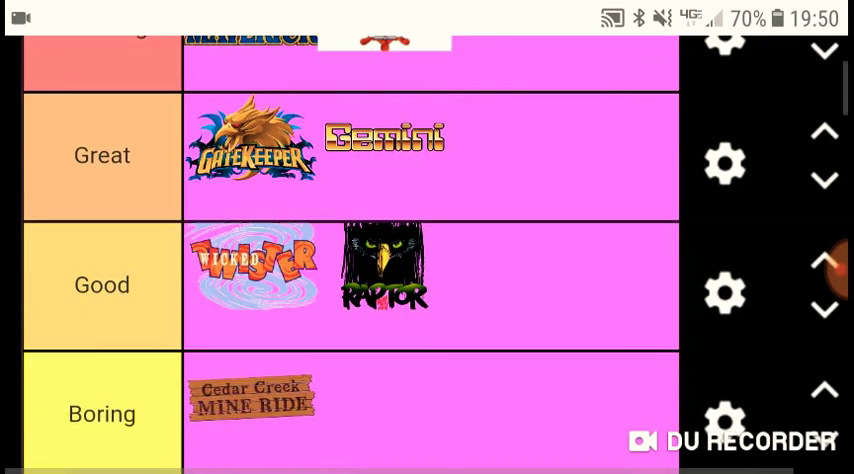
Scroll between the tier rows and the logo tray while ranking Valravn and Cedar Creek Mine Ride.
{"action": "scroll", "scroll_direction": "down", "scroll_amount": 3}
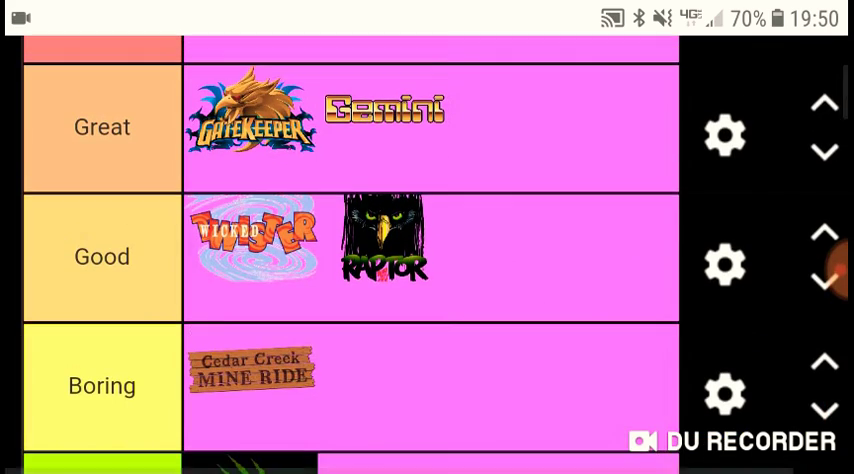
{"action": "scroll", "scroll_direction": "down", "scroll_amount": 3}
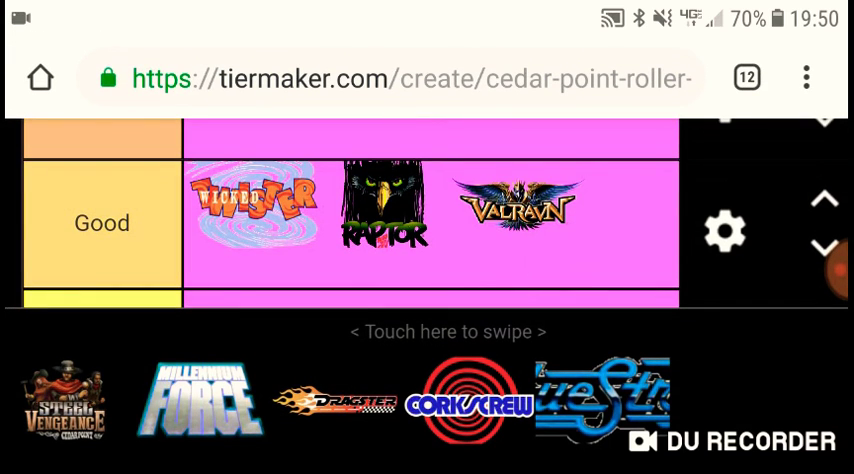
{"action": "scroll", "scroll_direction": "up", "scroll_amount": 3}
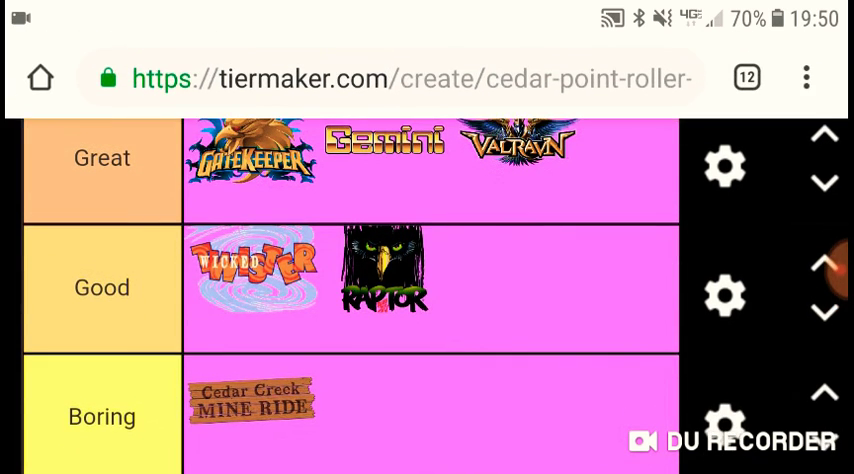
{"action": "scroll", "scroll_direction": "down", "scroll_amount": 3}
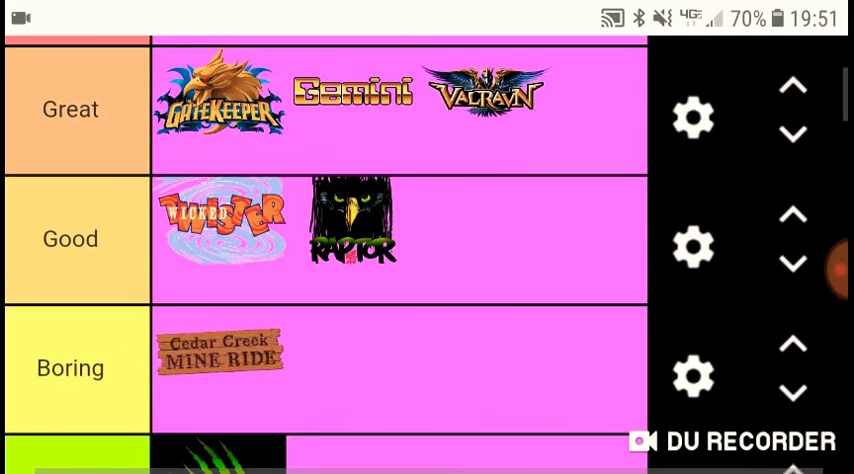
{"action": "scroll", "scroll_direction": "down", "scroll_amount": 3}
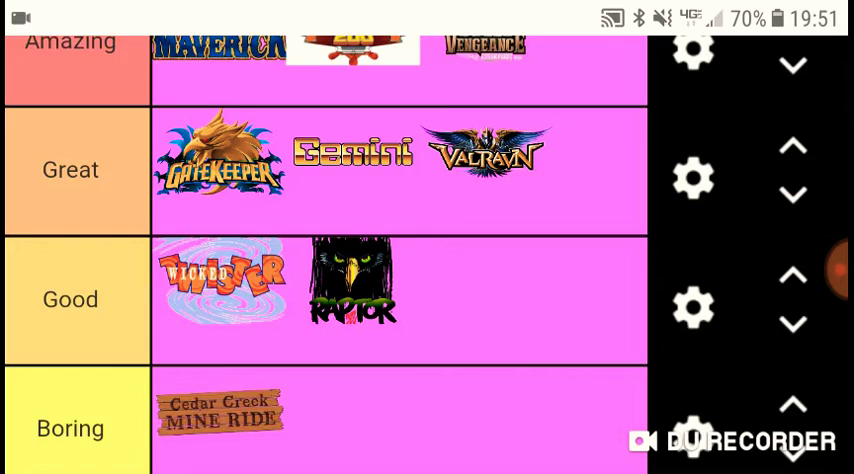
{"action": "scroll", "scroll_direction": "down", "scroll_amount": 3}
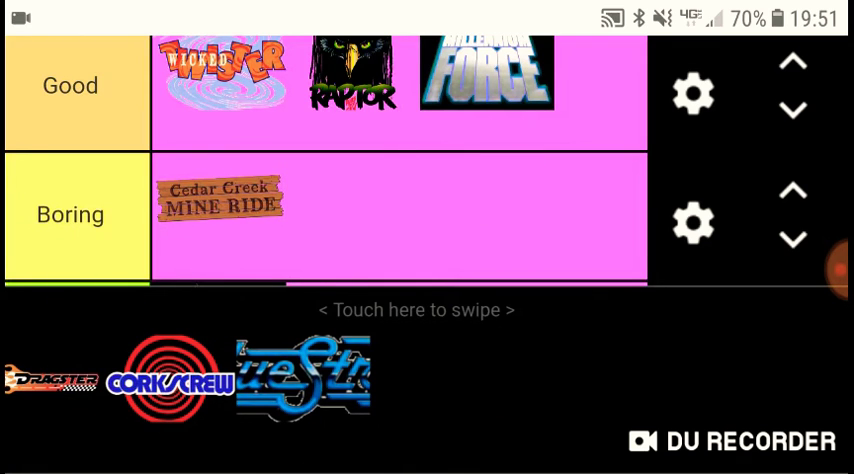
{"action": "scroll", "scroll_direction": "up", "scroll_amount": 3}
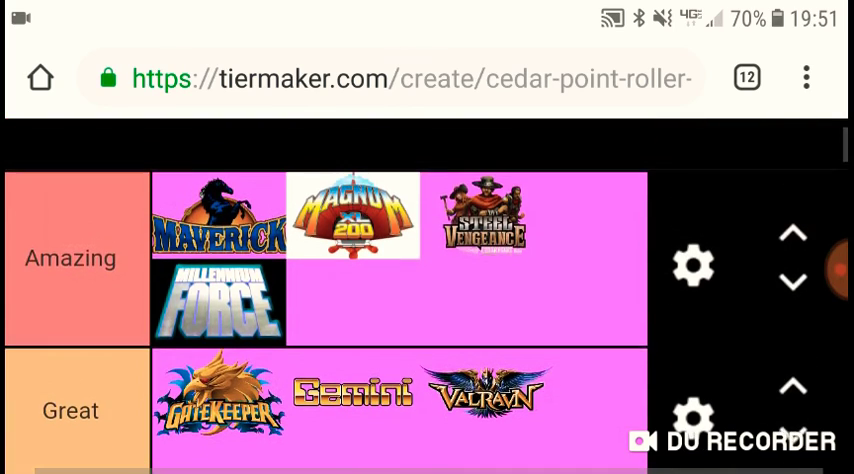
Scroll between the tray and tiers while ranking Millennium Force, Dragster and Corkscrew.
{"action": "scroll", "scroll_direction": "down", "scroll_amount": 3}
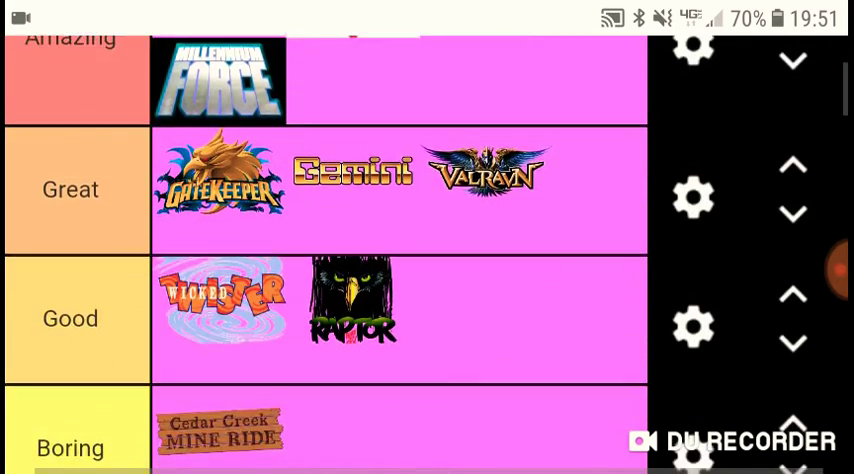
{"action": "scroll", "scroll_direction": "down", "scroll_amount": 3}
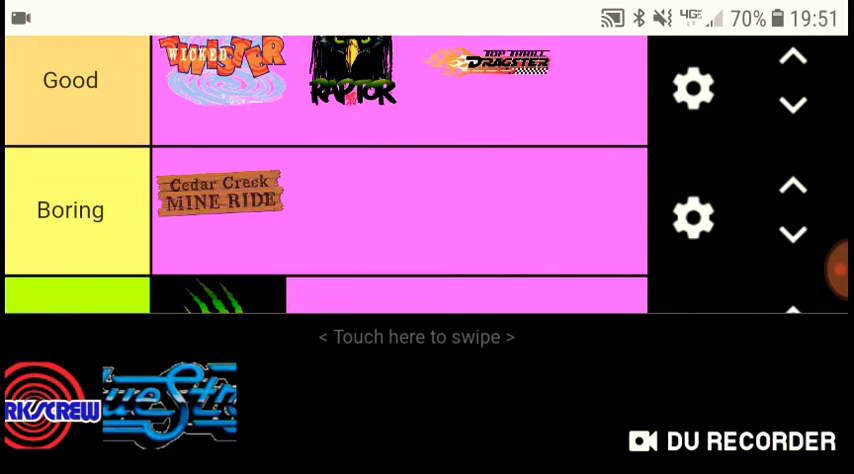
{"action": "scroll", "scroll_direction": "down", "scroll_amount": 3}
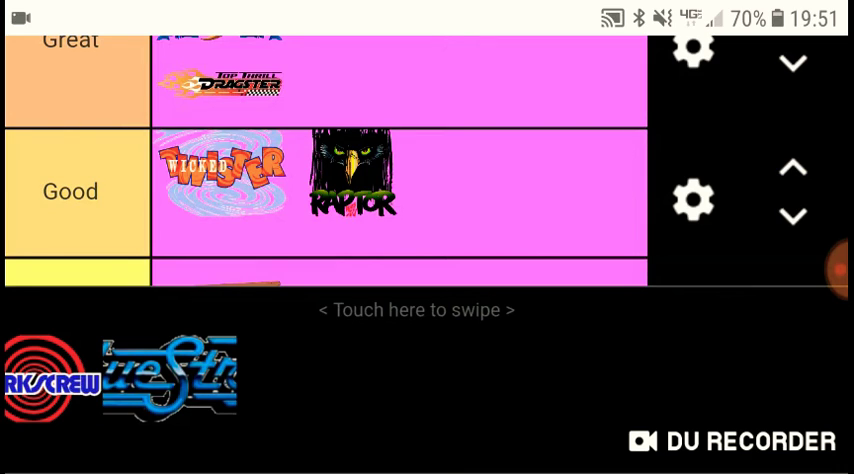
{"action": "scroll", "scroll_direction": "down", "scroll_amount": 3}
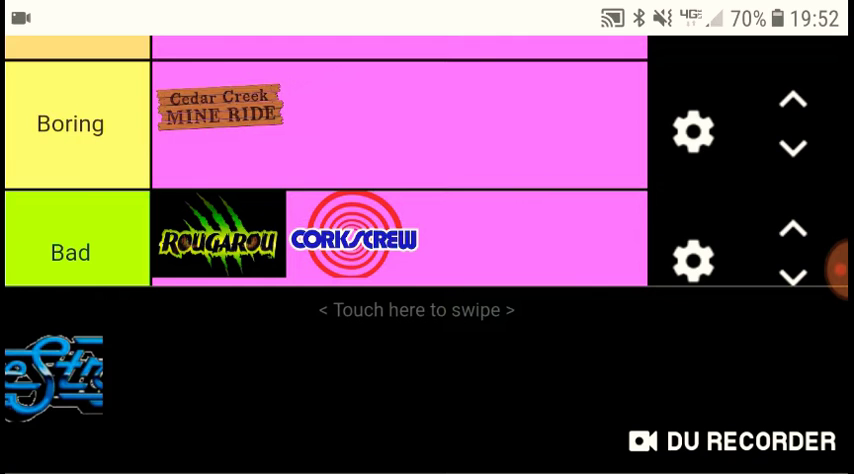
{"action": "scroll", "scroll_direction": "up", "scroll_amount": 3}
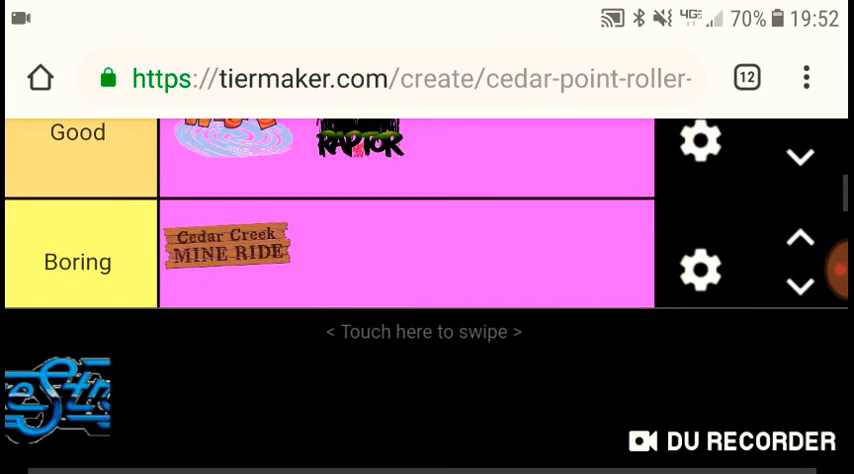
{"action": "scroll", "scroll_direction": "up", "scroll_amount": 3}
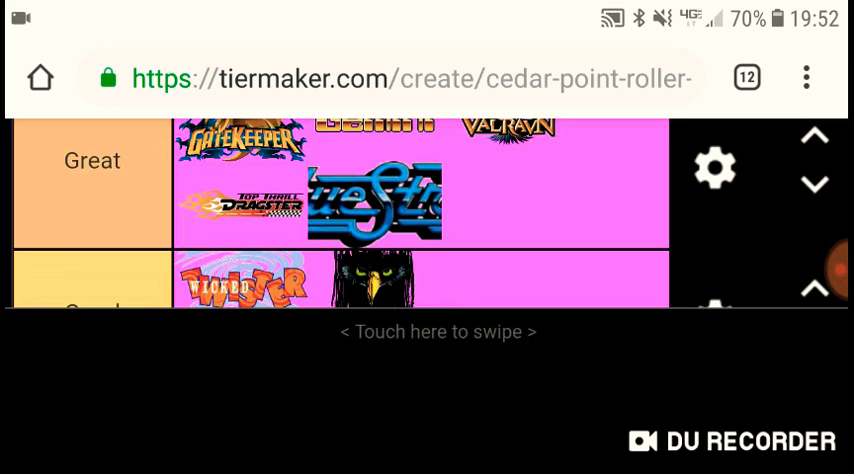
{"action": "scroll", "scroll_direction": "down", "scroll_amount": 3}
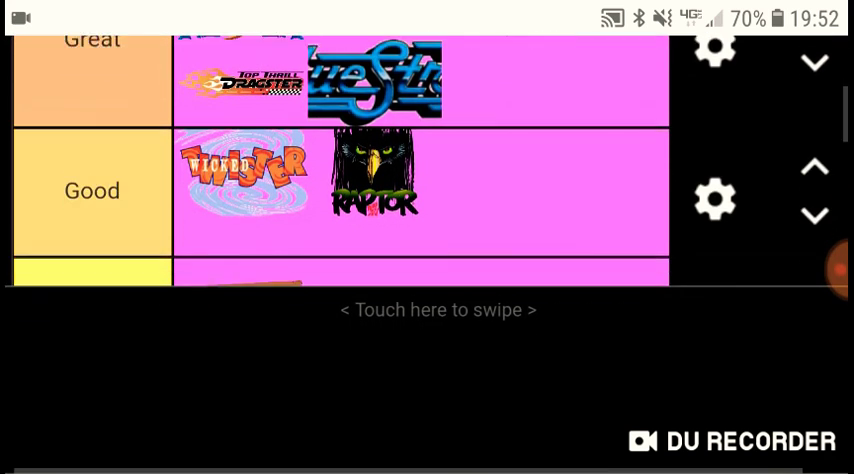
{"action": "scroll", "scroll_direction": "down", "scroll_amount": 3}
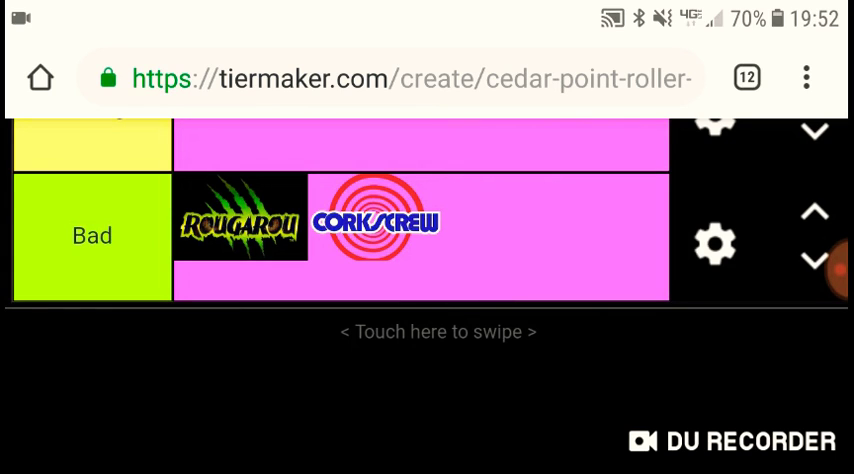
{"action": "scroll", "scroll_direction": "up", "scroll_amount": 3}
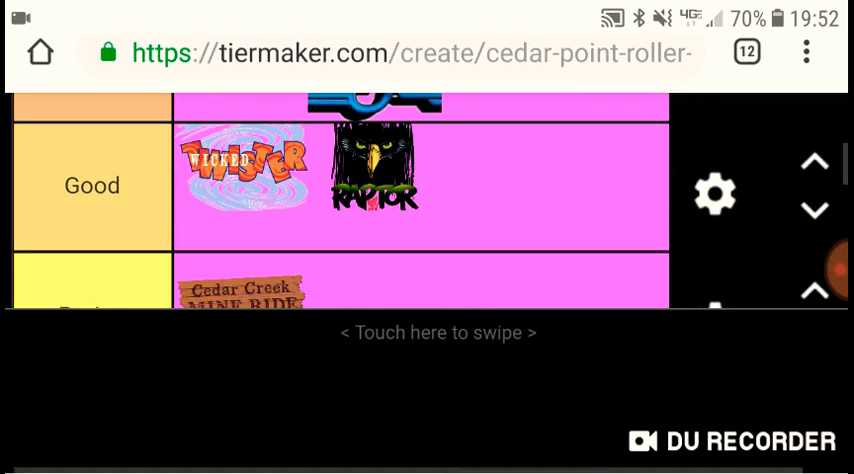
{"action": "scroll", "scroll_direction": "down", "scroll_amount": 3}
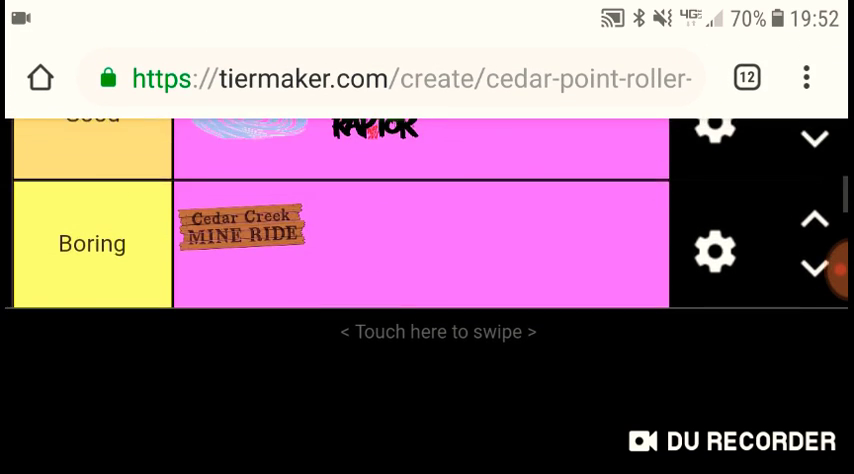
{"action": "scroll", "scroll_direction": "up", "scroll_amount": 3}
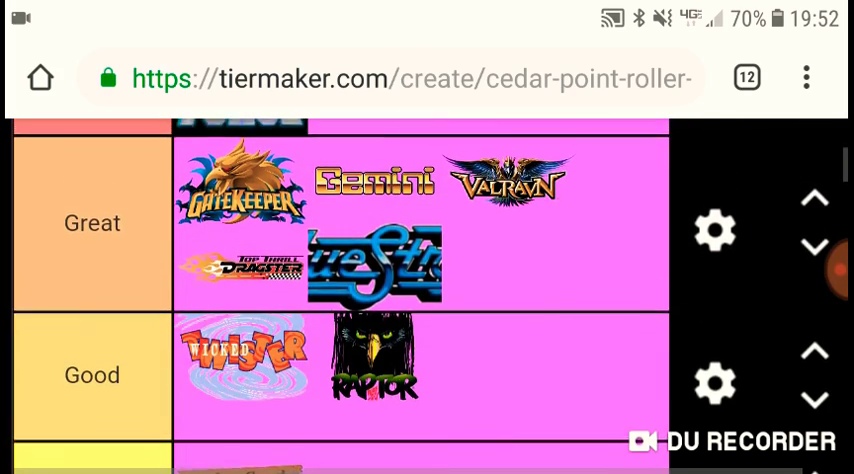
{"action": "scroll", "scroll_direction": "up", "scroll_amount": 3}
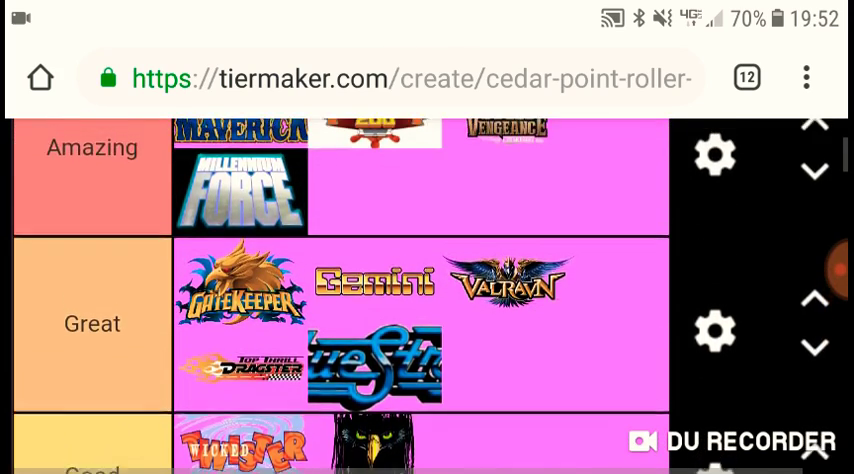